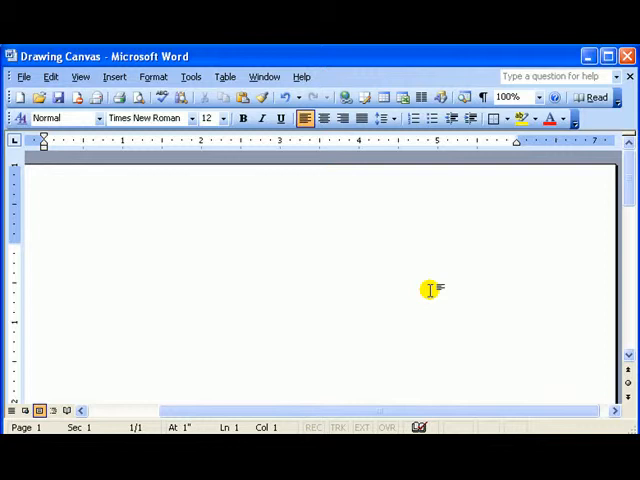
Review the General tab of Word's Tools > Options and confirm it
click(190, 76)
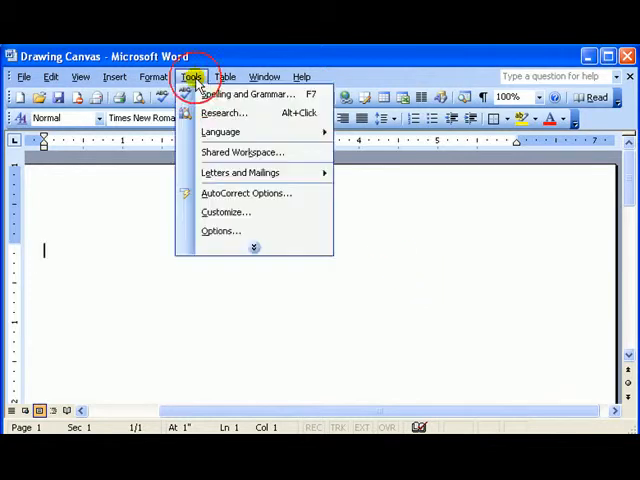
mouse_move(220, 231)
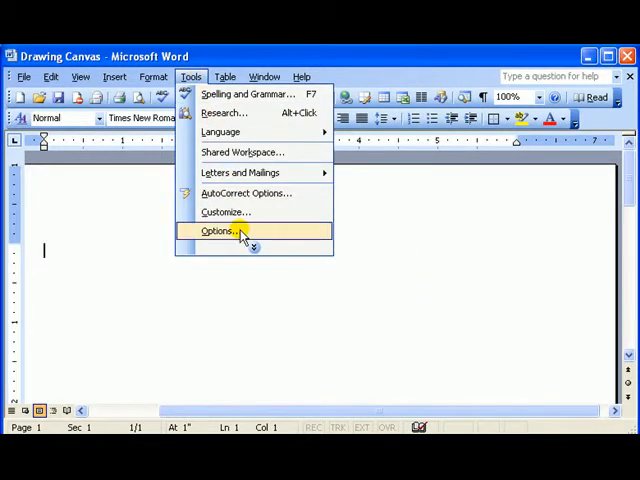
click(217, 231)
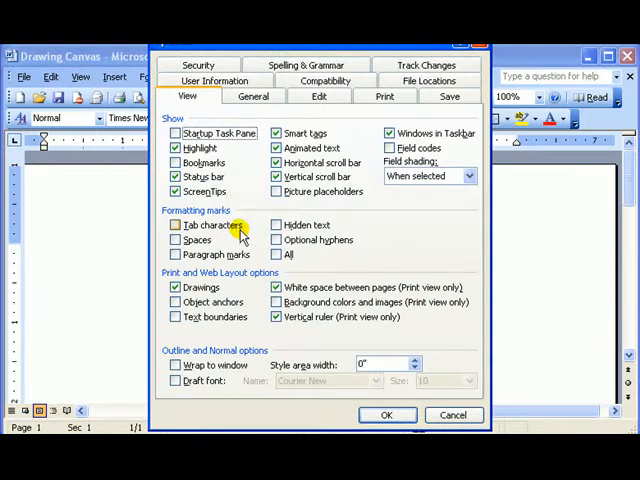
click(253, 96)
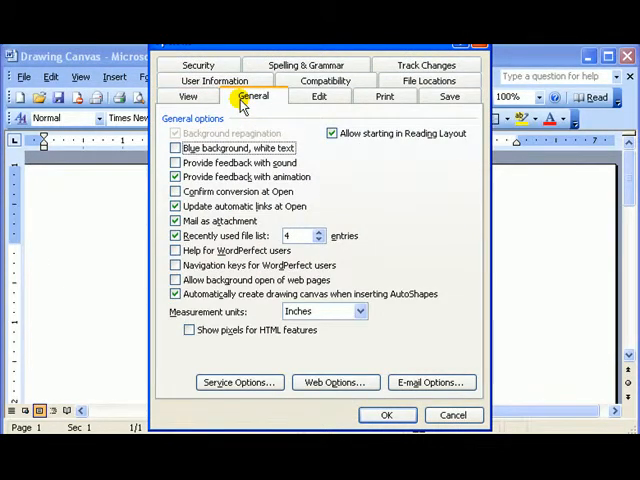
mouse_move(195, 255)
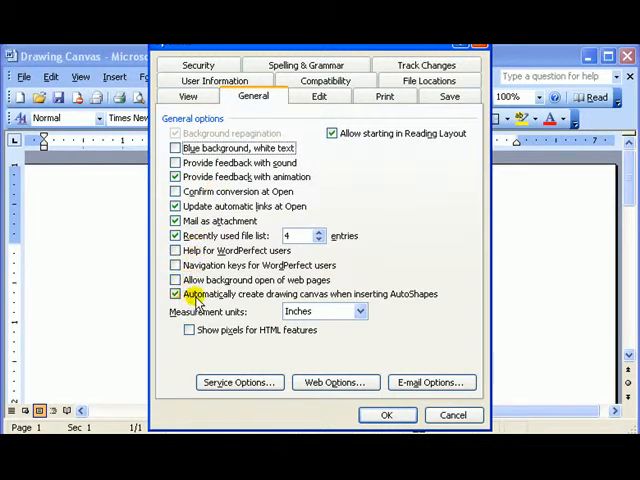
mouse_move(255, 305)
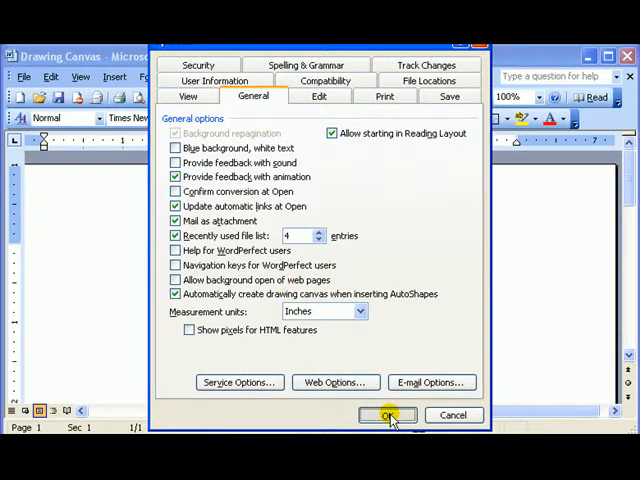
click(389, 415)
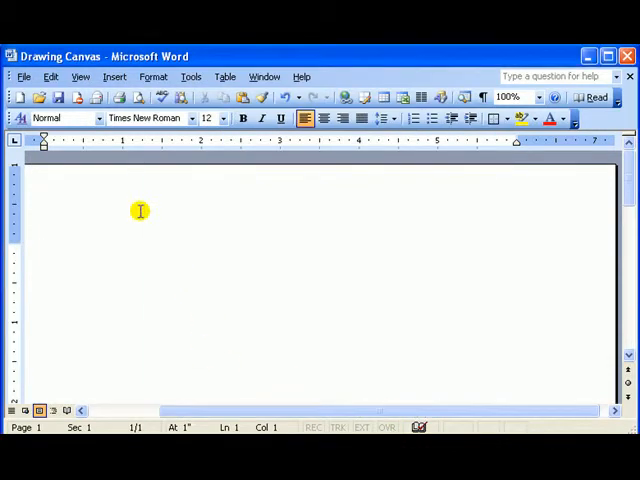
Show the Drawing toolbar and pick the Smiley Face AutoShape, inserting a drawing canvas
click(81, 76)
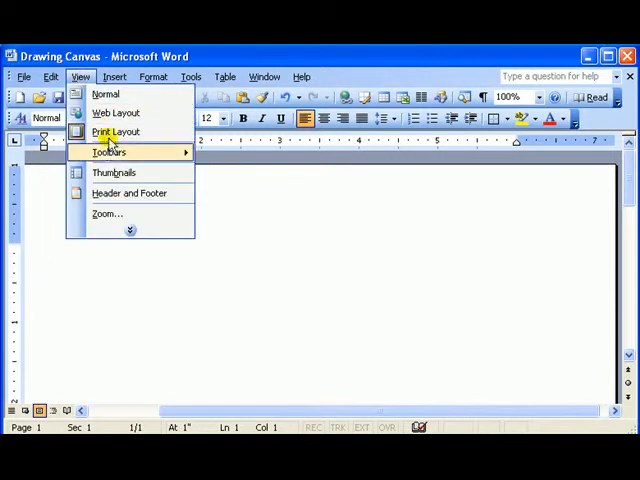
click(108, 152)
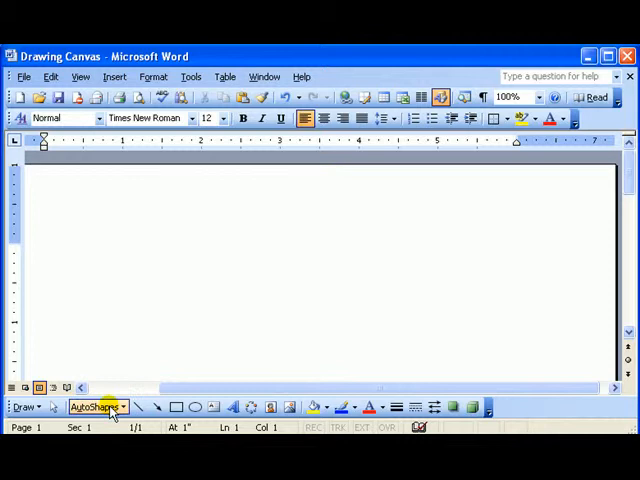
click(95, 407)
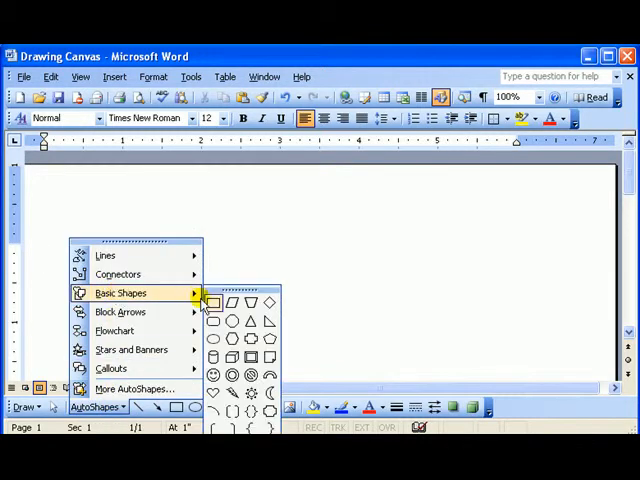
mouse_move(213, 376)
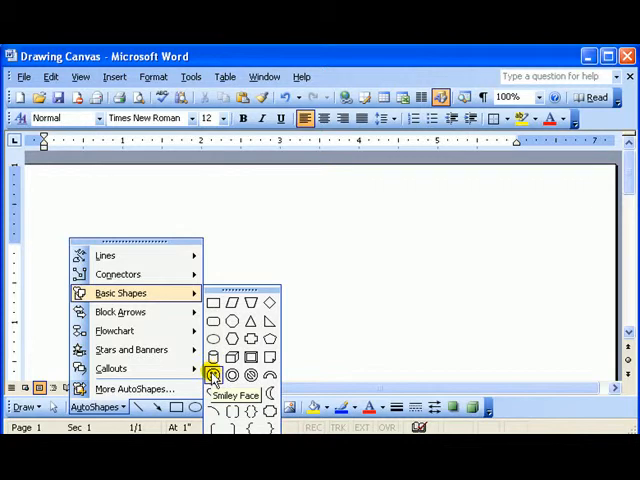
click(214, 374)
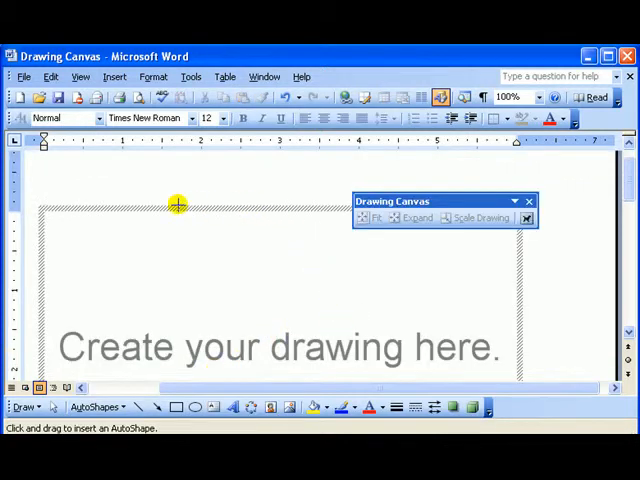
mouse_move(325, 375)
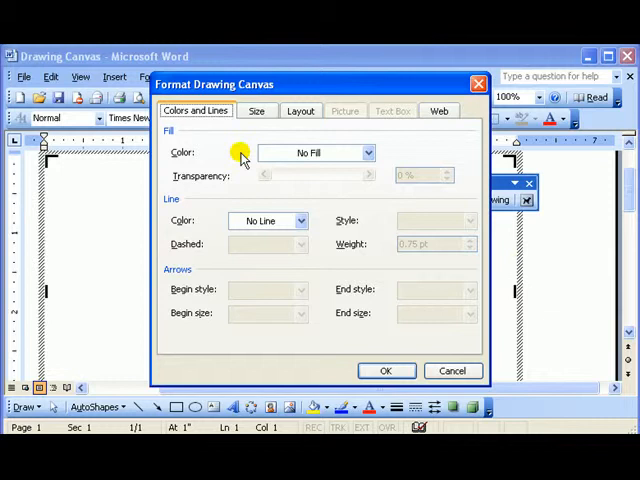
Open the canvas Fill Color choices in Format Drawing Canvas
click(367, 152)
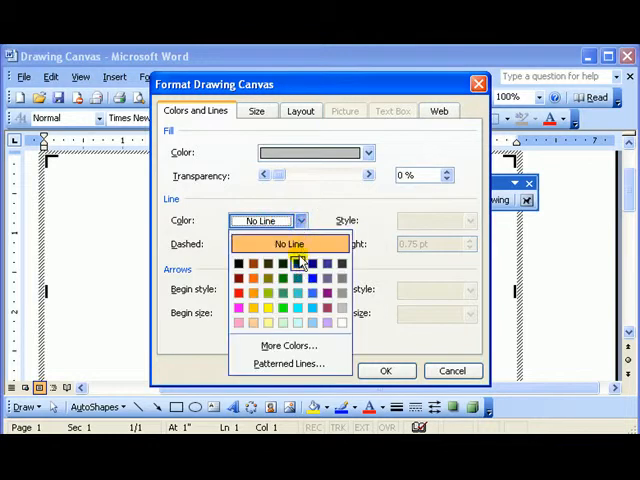
mouse_move(240, 293)
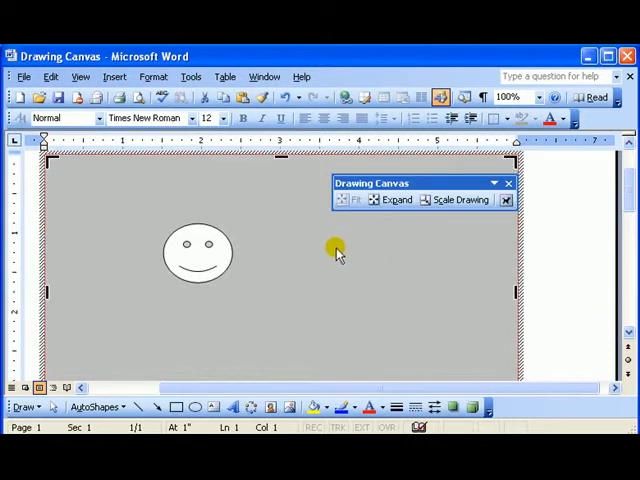
Set the drawing canvas layout wrapping to In front of text
right_click(337, 252)
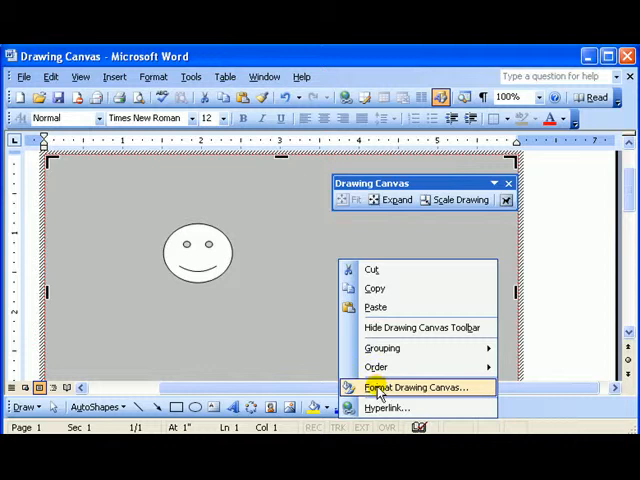
click(270, 265)
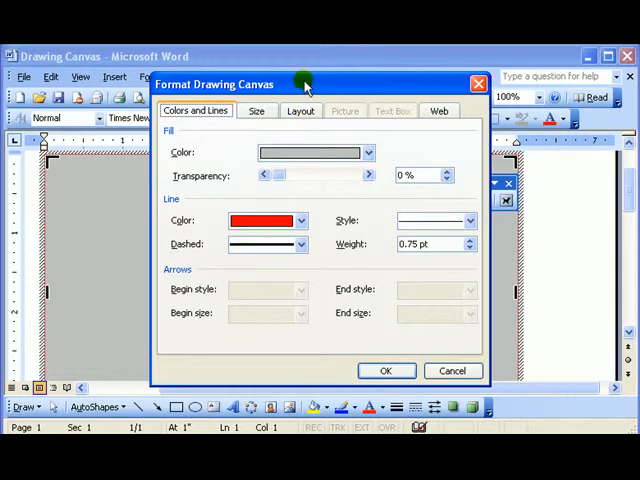
click(300, 110)
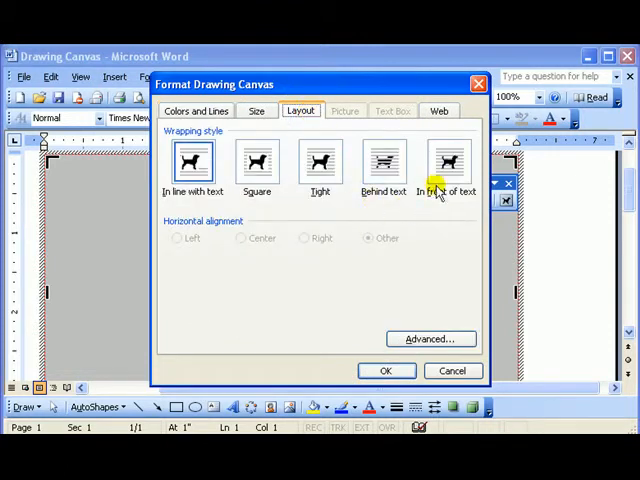
click(447, 163)
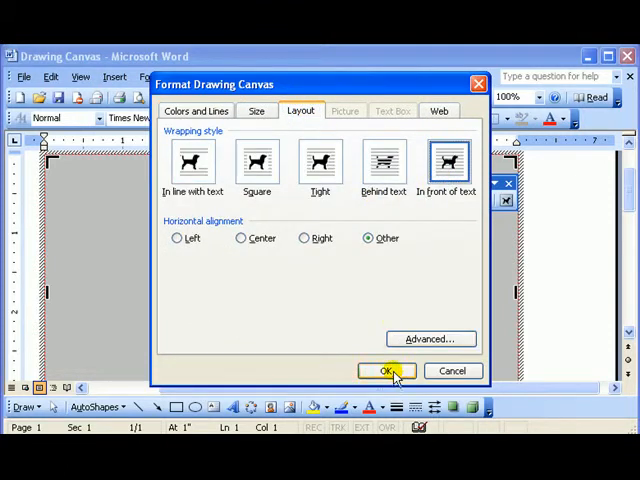
click(388, 371)
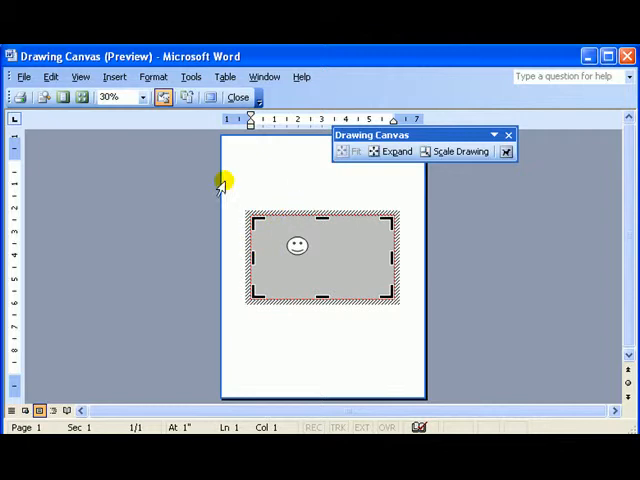
Close Print Preview and drag the drawing canvas lower on the page
click(237, 96)
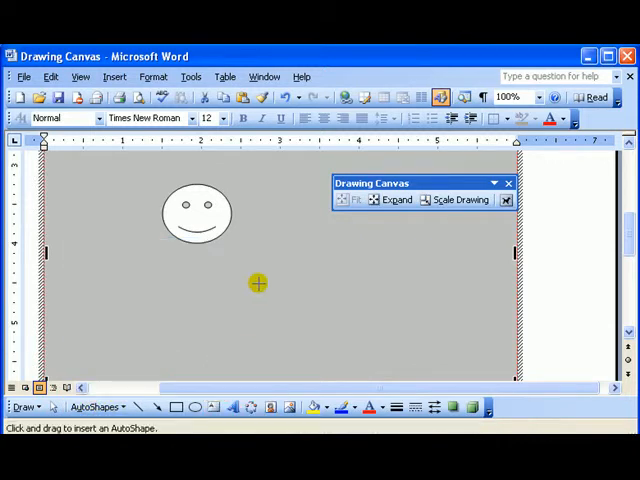
drag(258, 283, 370, 310)
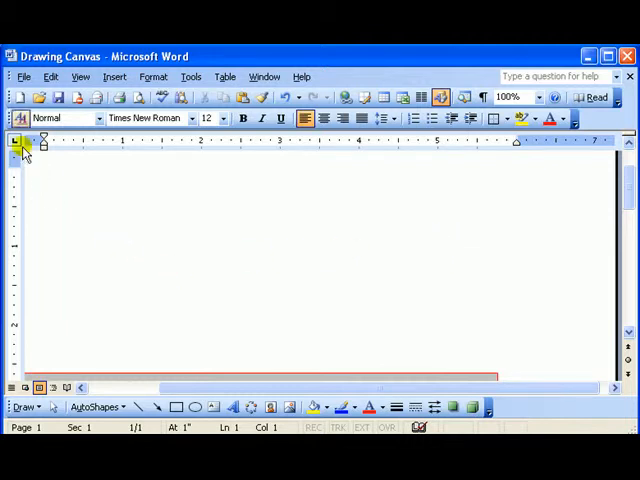
click(114, 76)
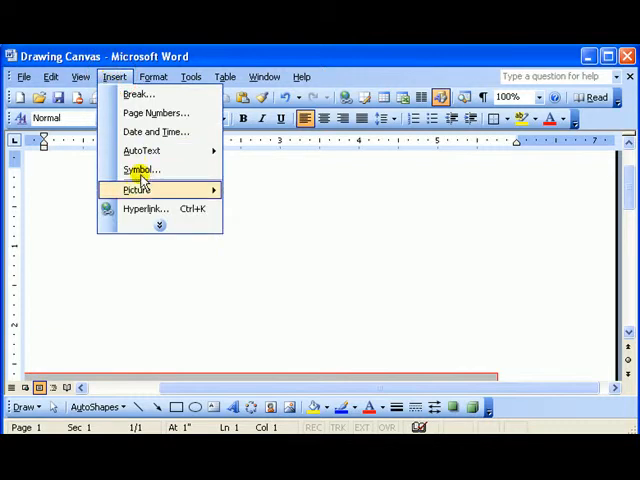